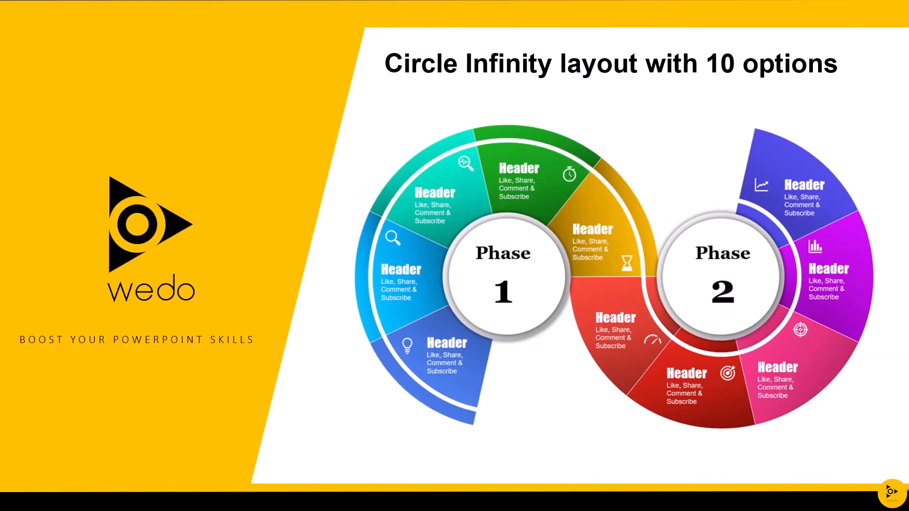
# - Insert a chart, choosing the plain Pie subtype from the Pie category and confirming with OK
pyautogui.click(69, 22)
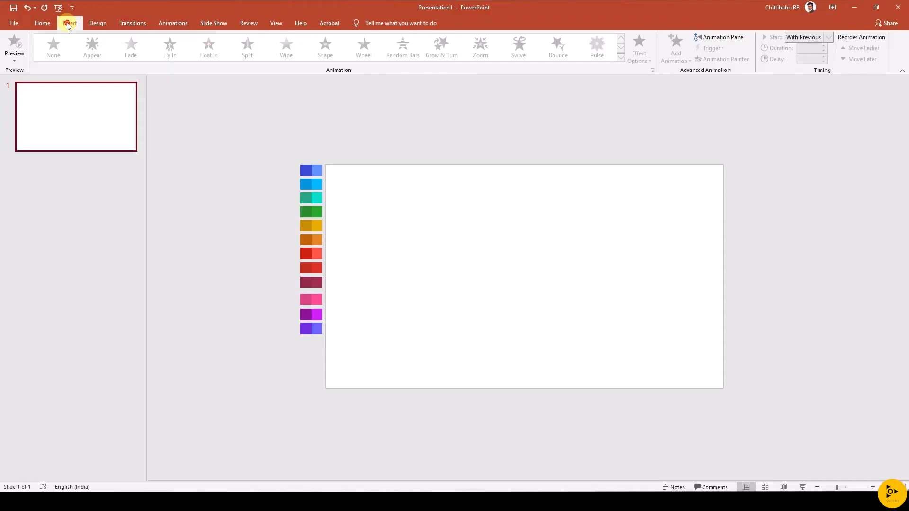
pyautogui.click(240, 46)
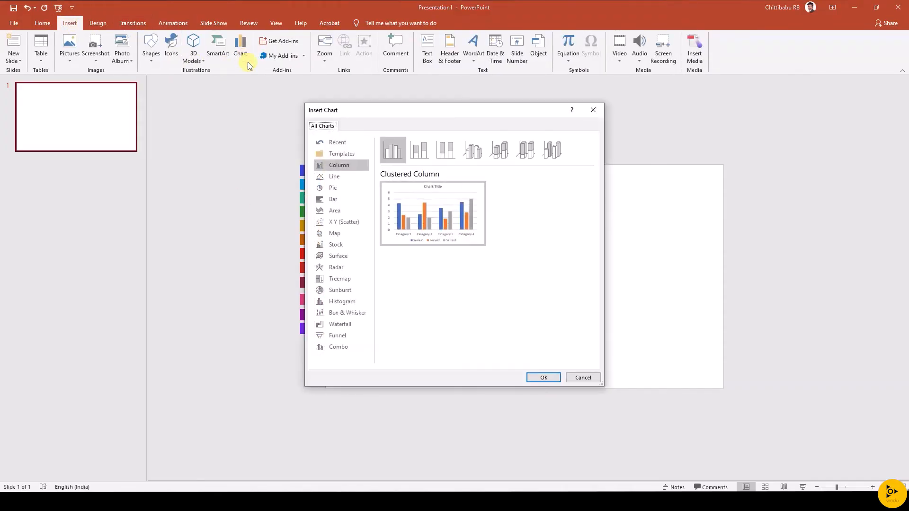
pyautogui.click(332, 188)
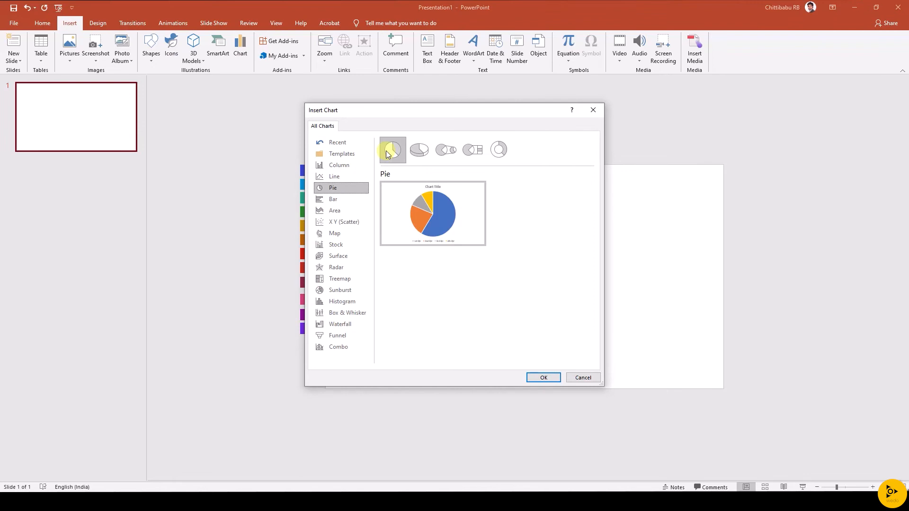
pyautogui.moveTo(391, 150)
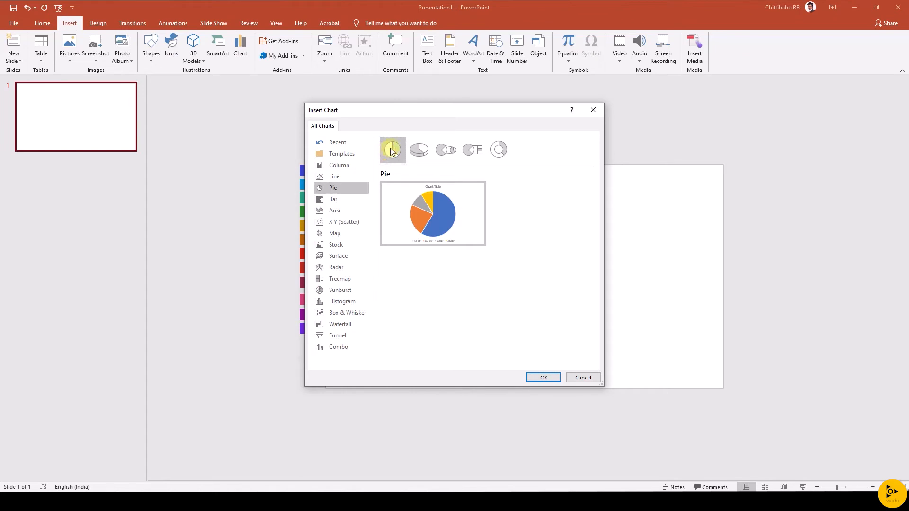
pyautogui.click(542, 377)
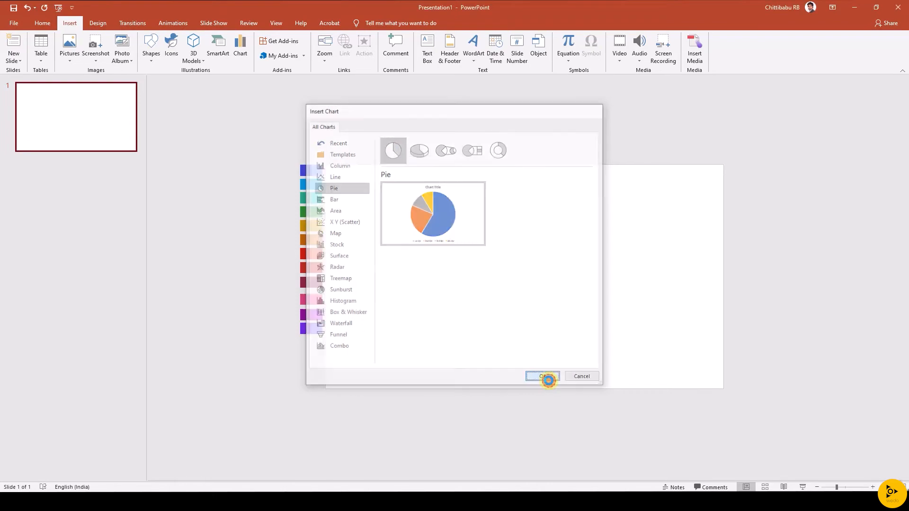
# - Set each category value to 1 and add another row so the pie has equal-sized slices
pyautogui.click(541, 375)
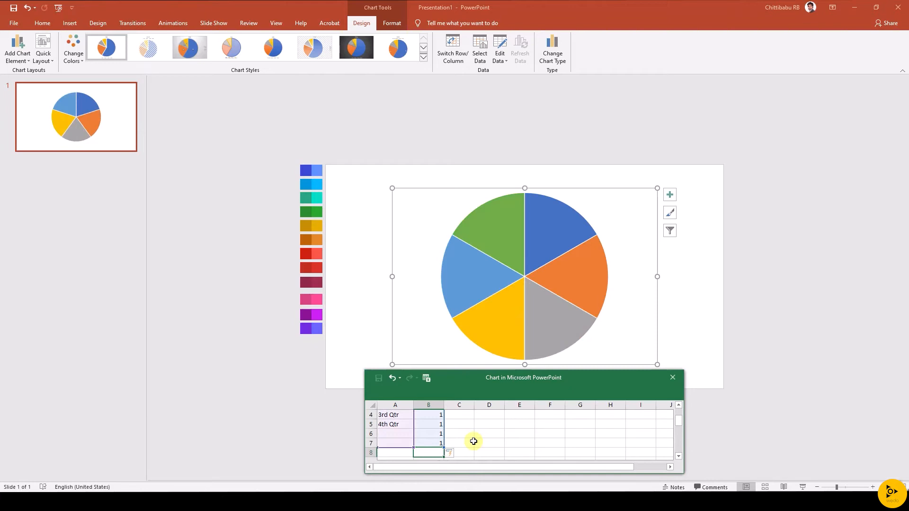
pyautogui.click(671, 377)
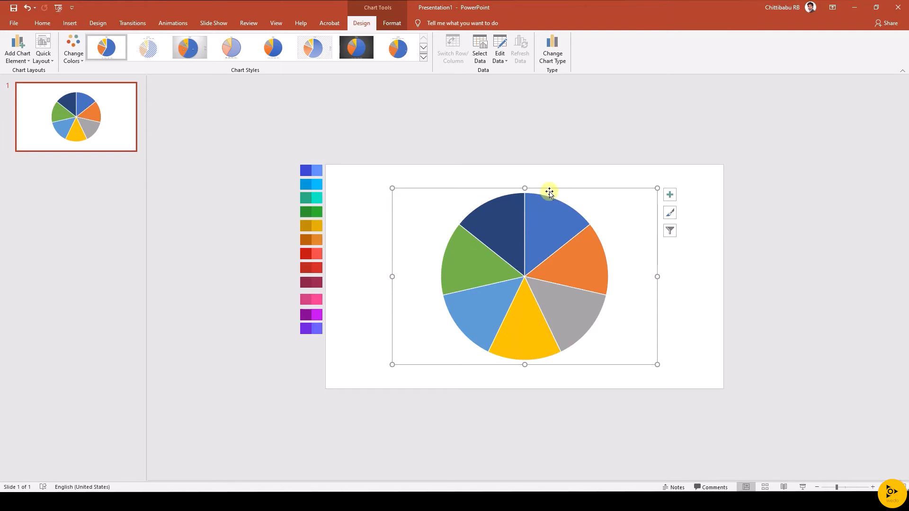
# - Paste the cut chart back via Paste Special as an Enhanced Metafile picture
pyautogui.click(42, 23)
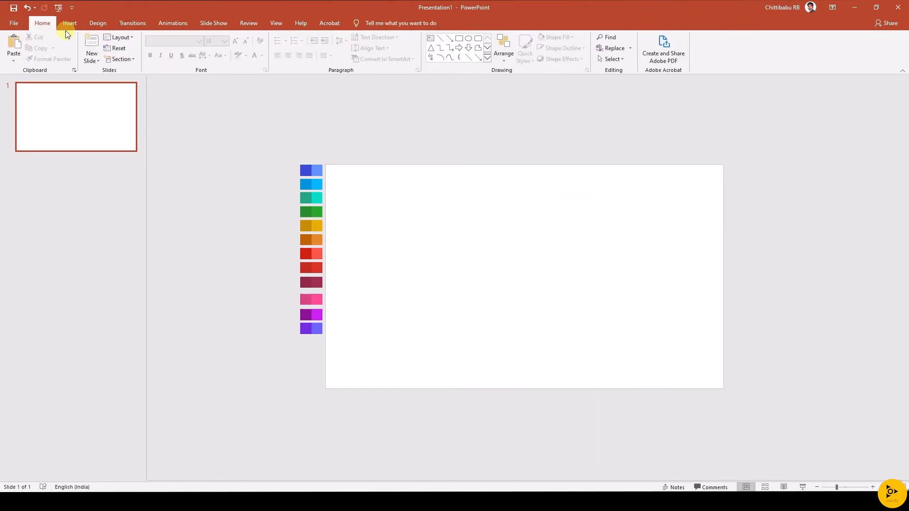
pyautogui.click(13, 64)
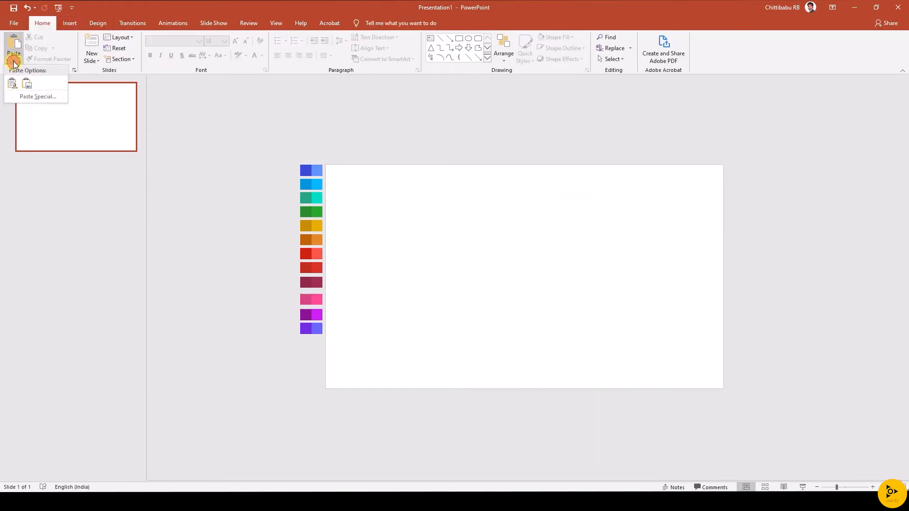
pyautogui.click(38, 96)
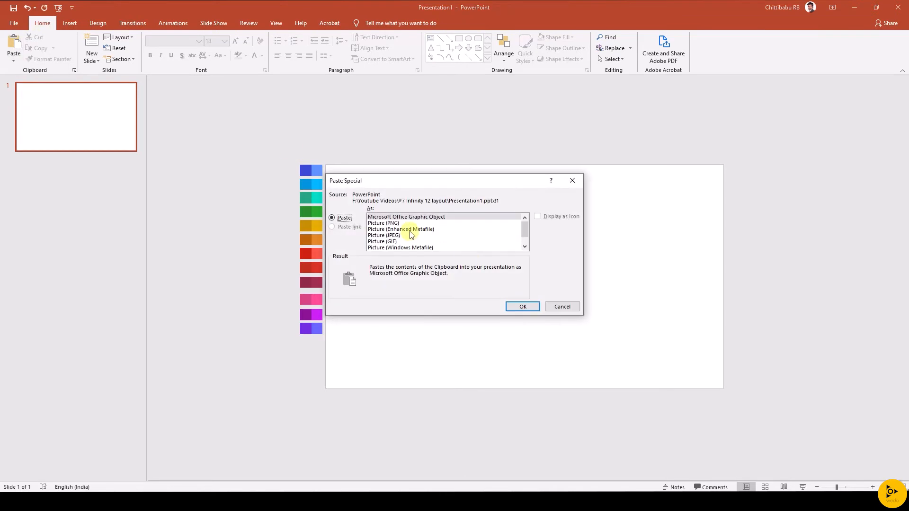
pyautogui.click(522, 306)
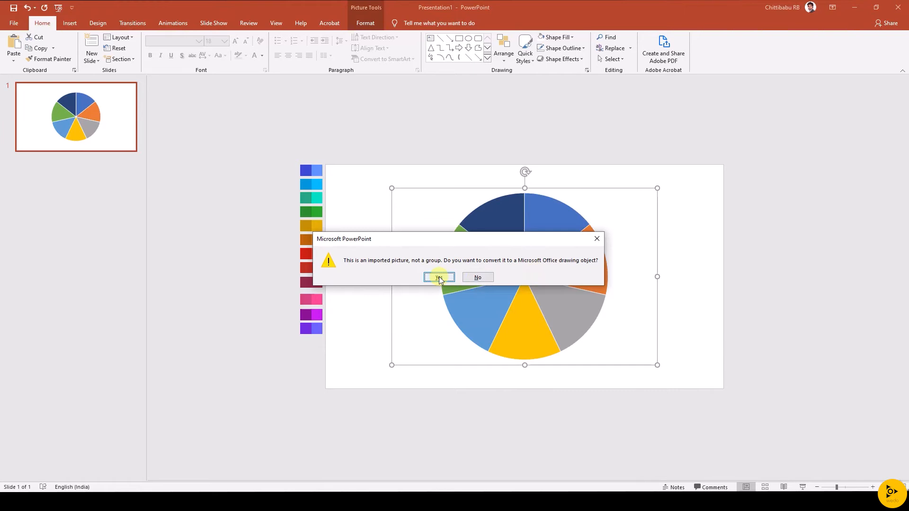
# - Ungroup the picture into drawing objects so each pie slice becomes a separate shape
pyautogui.click(438, 276)
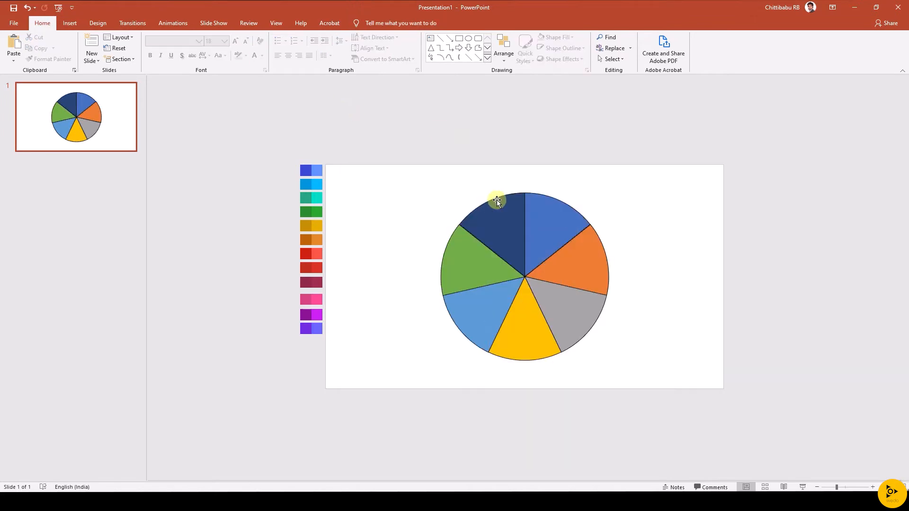
pyautogui.click(497, 201)
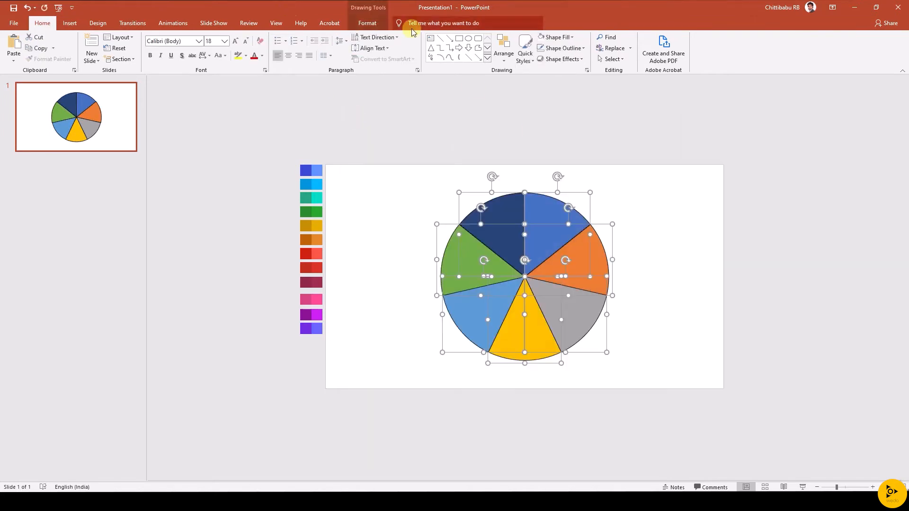
pyautogui.click(558, 49)
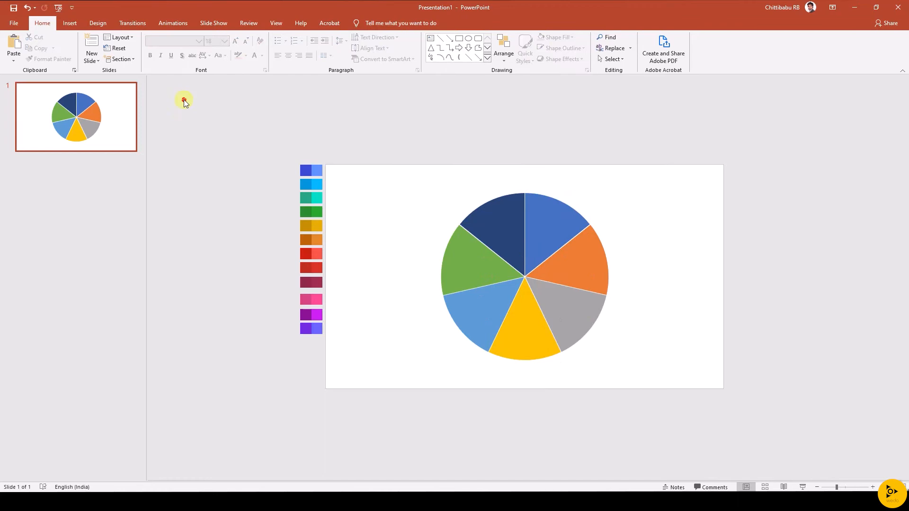
# - Draw an oval and position the circle over the centre of the pie on the duplicated slide
pyautogui.click(151, 47)
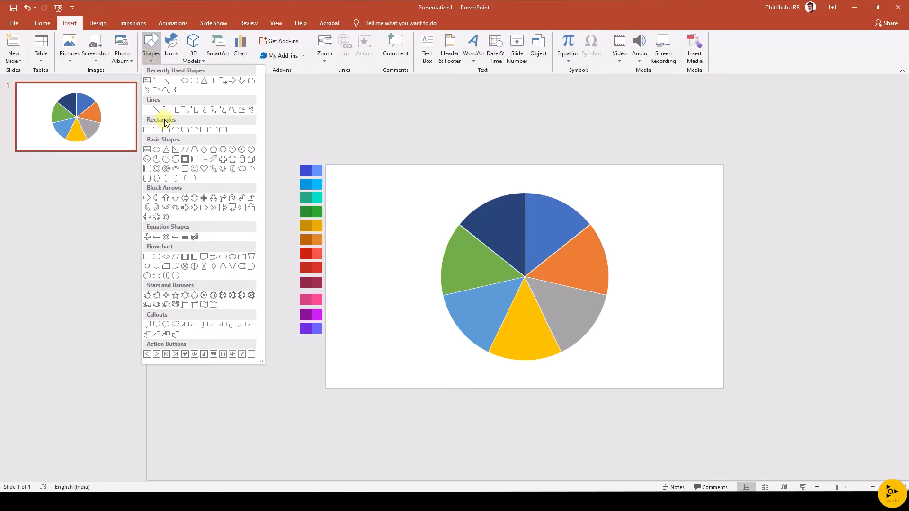
pyautogui.click(165, 118)
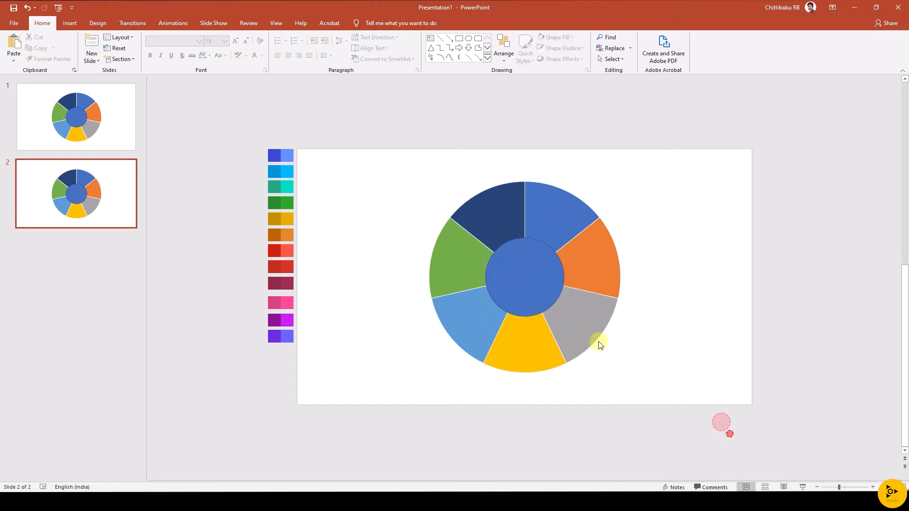
pyautogui.click(599, 345)
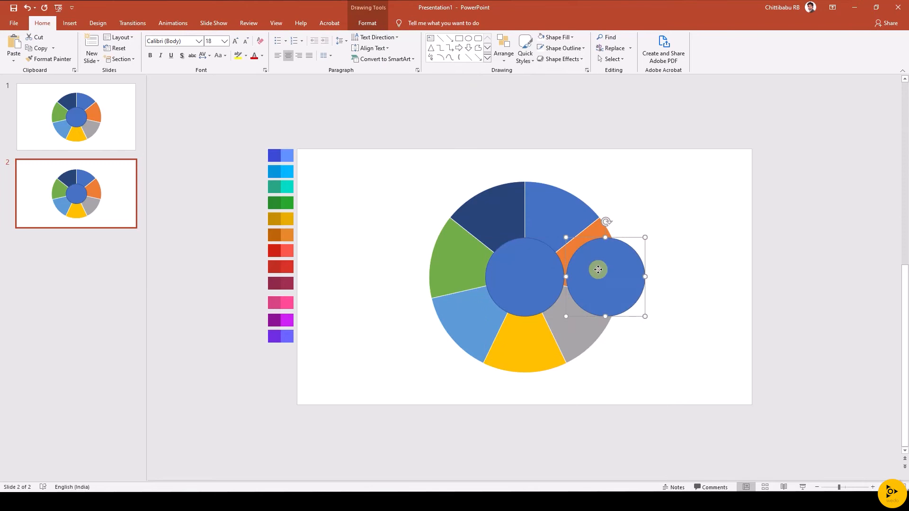
pyautogui.moveTo(597, 268); pyautogui.dragTo(846, 260)
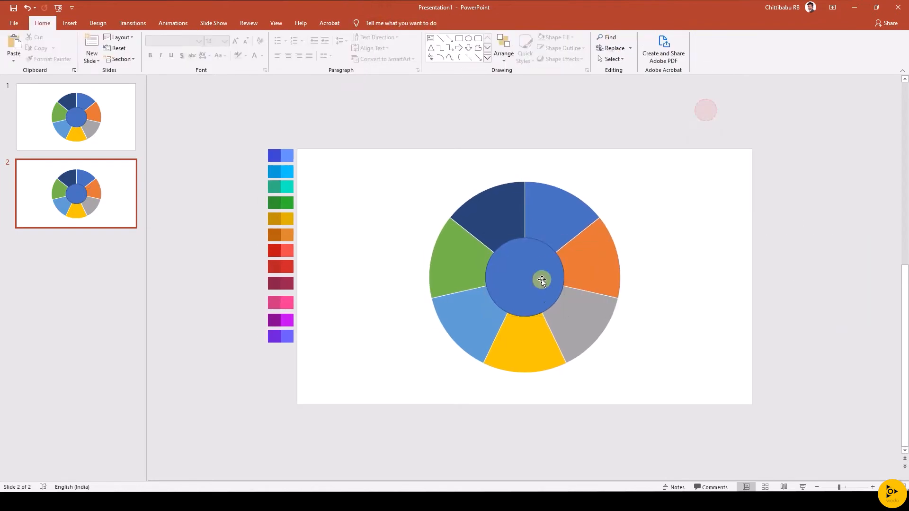
# - Subtract the centre circle from the pie and delete the yellow and gray slices, leaving a five-slice ring
pyautogui.click(96, 58)
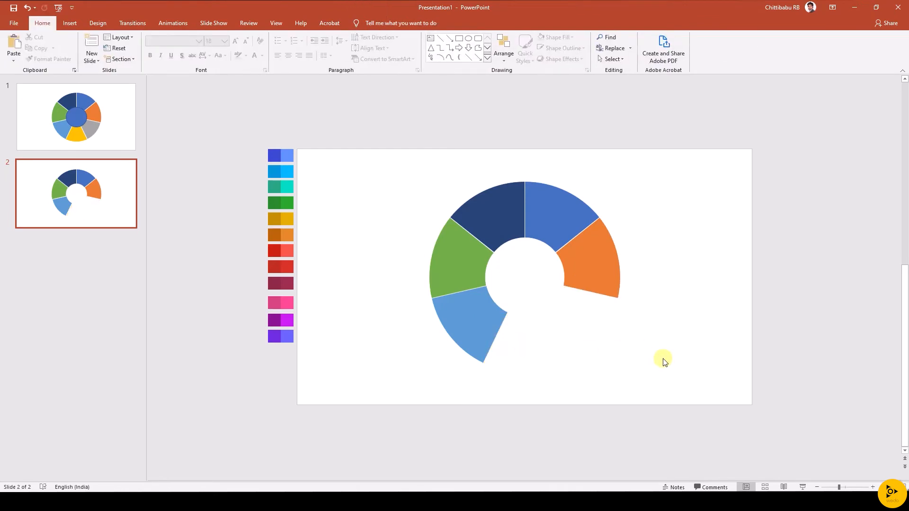
pyautogui.click(69, 23)
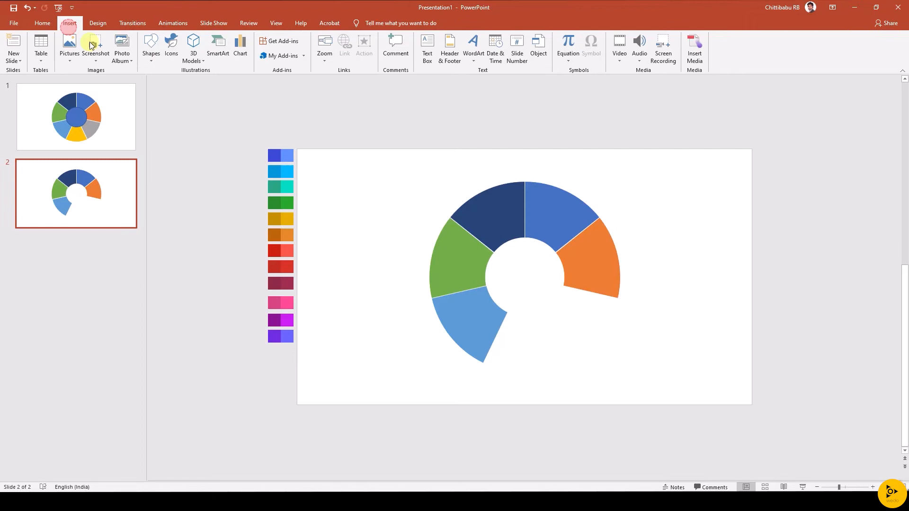
# - Draw a horizontal guide line from the ring centre for placing the rotated ring copy
pyautogui.click(151, 47)
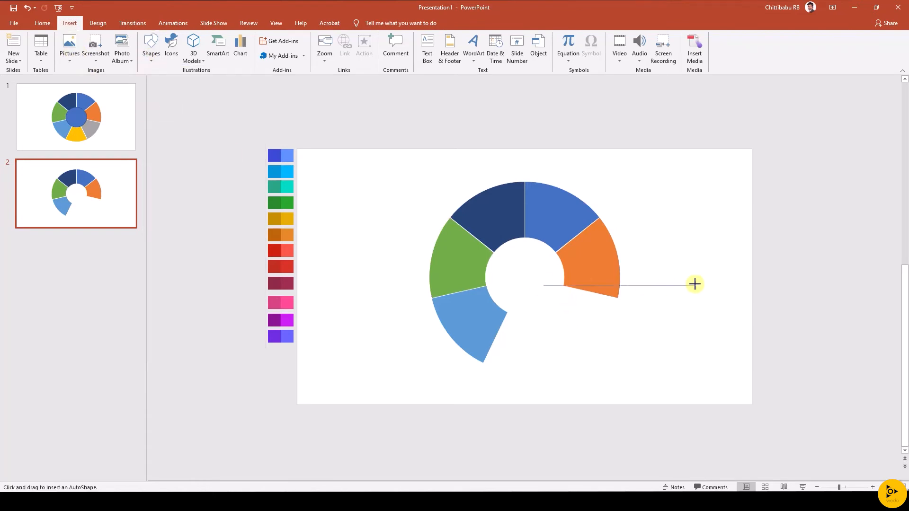
pyautogui.click(41, 23)
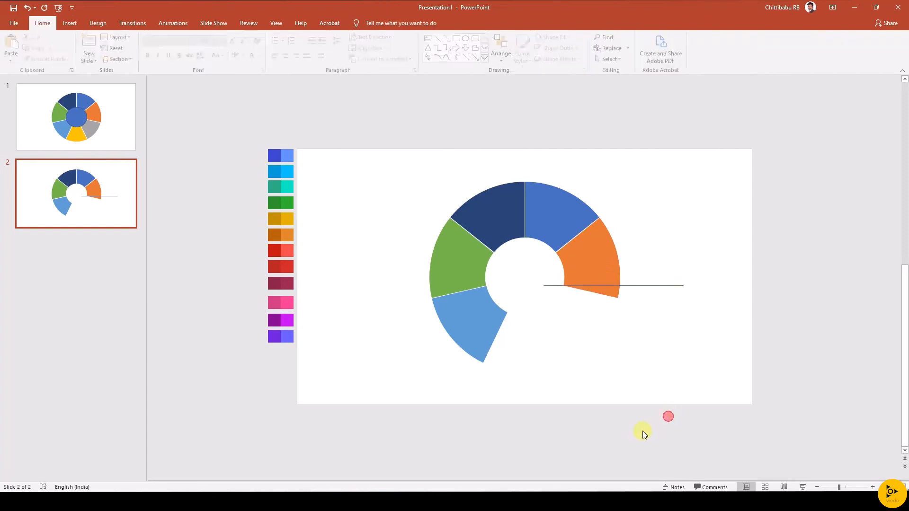
pyautogui.click(525, 273)
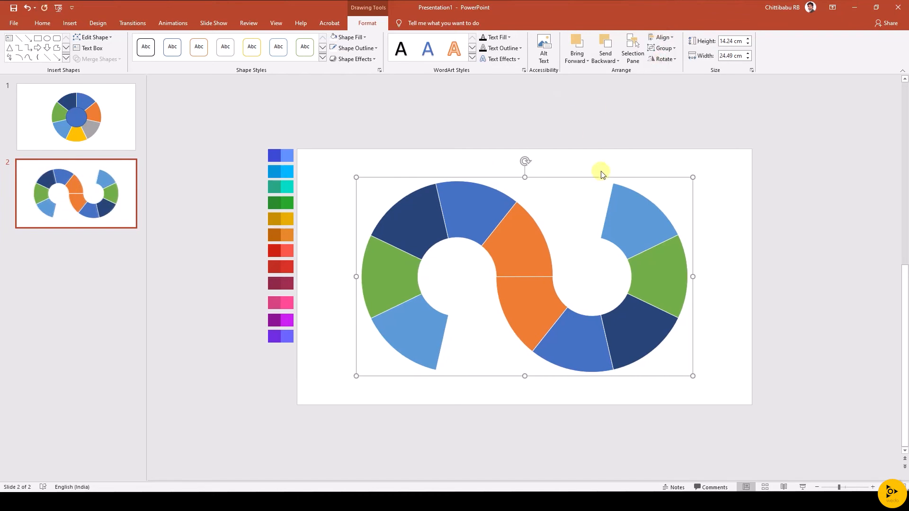
# - Align the diagram to the slide's vertical middle and select the circle in the left ring
pyautogui.click(661, 36)
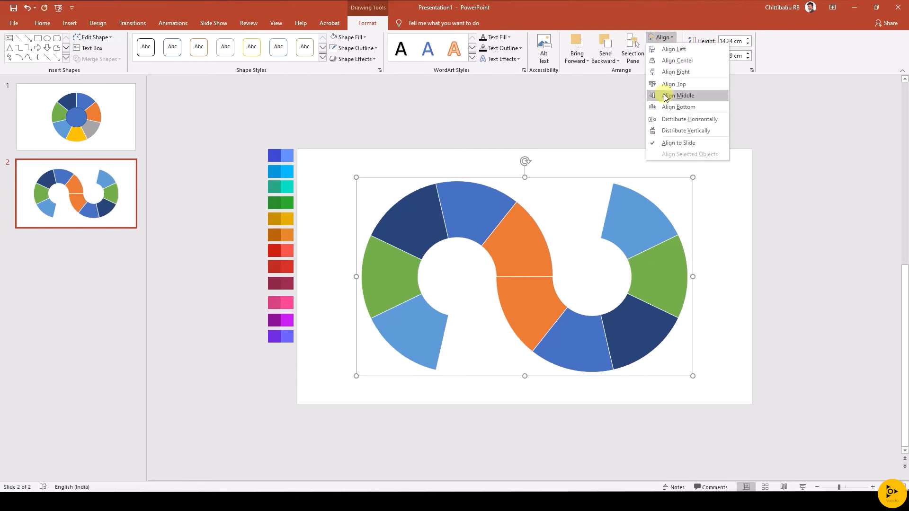
pyautogui.click(677, 95)
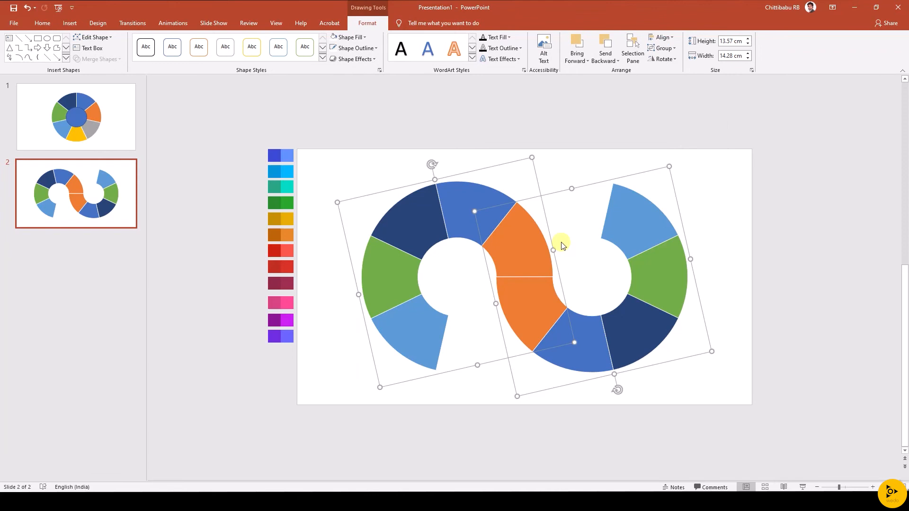
pyautogui.click(76, 116)
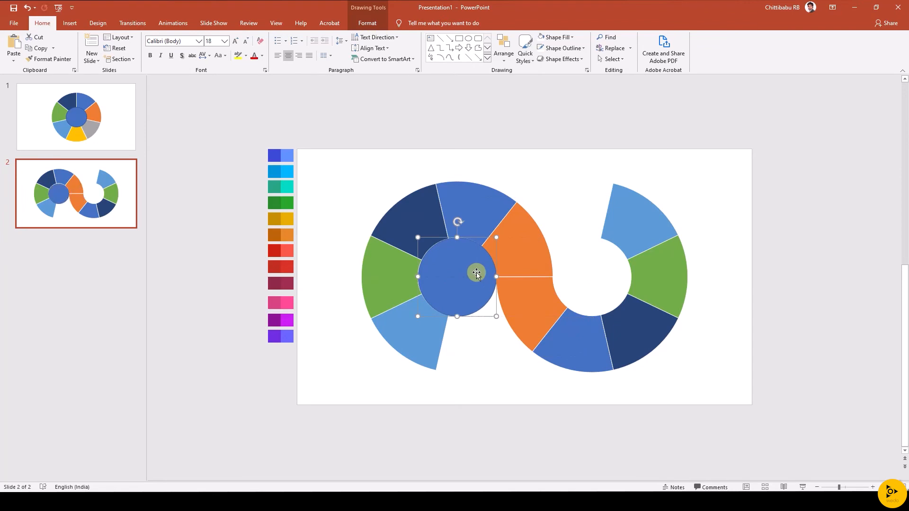
pyautogui.moveTo(481, 270)
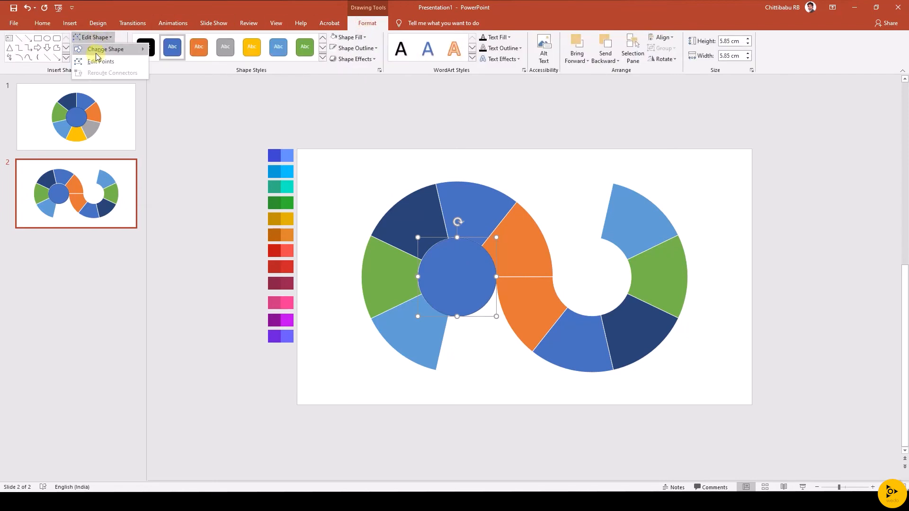
# - Change the left circle into a thin ring shape and enlarge it to match the left segments
pyautogui.click(105, 49)
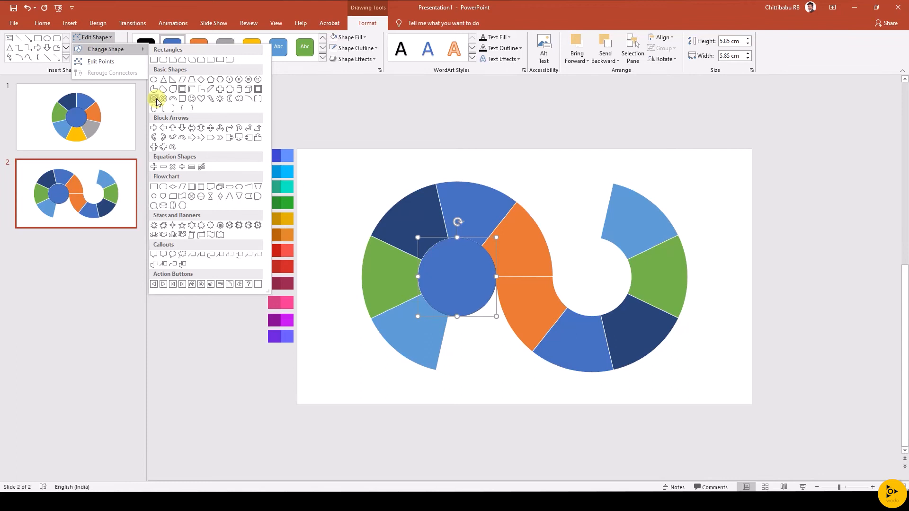
pyautogui.click(156, 98)
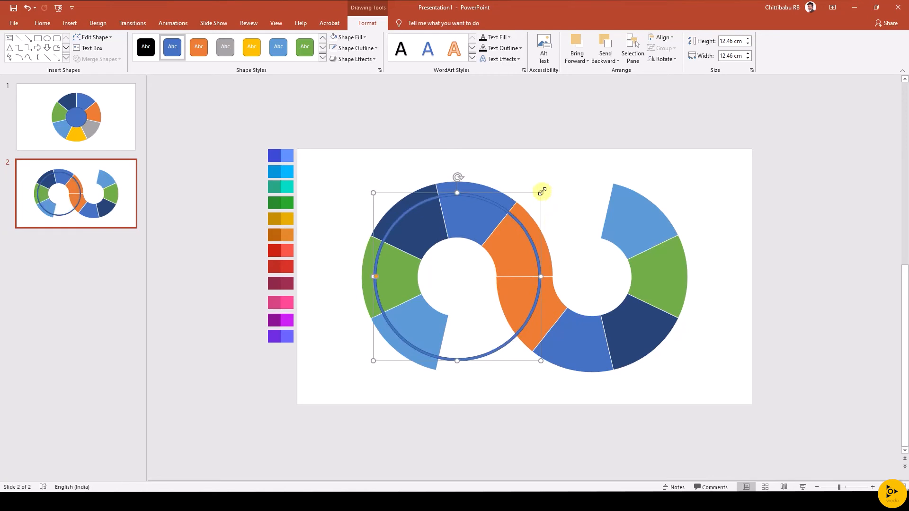
pyautogui.moveTo(541, 192); pyautogui.dragTo(544, 194)
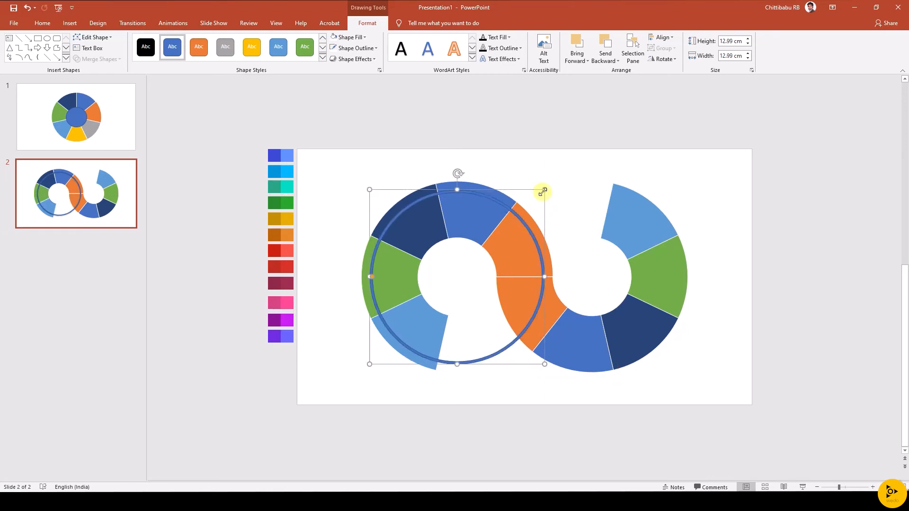
pyautogui.moveTo(534, 380)
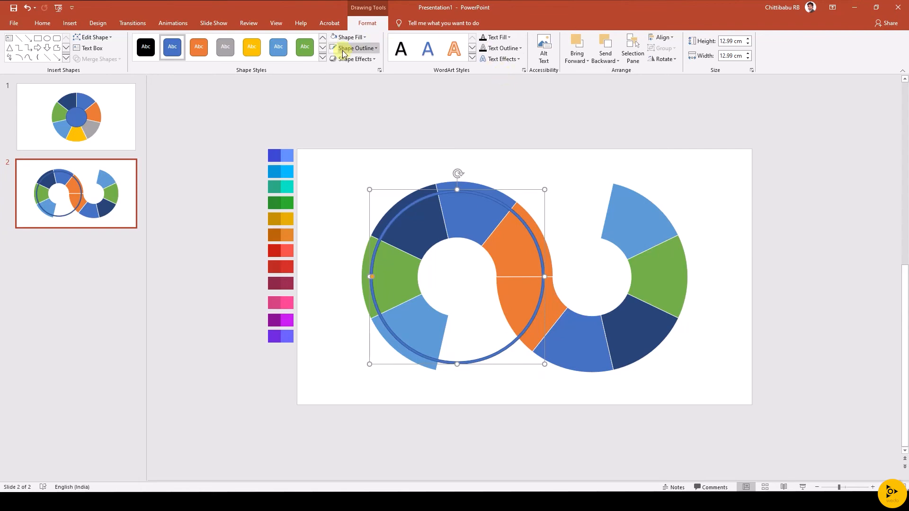
# - Set the circle's outline to white and drag a copy of it over the right ring
pyautogui.click(354, 48)
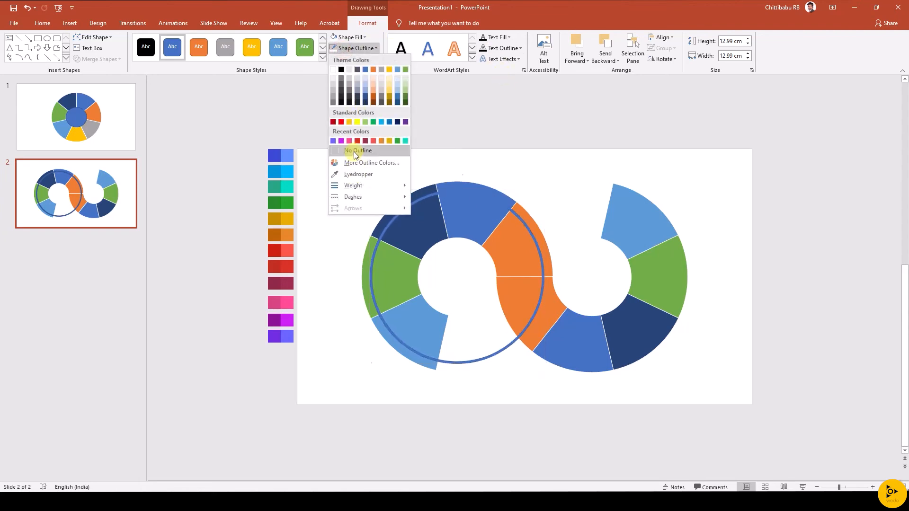
pyautogui.click(355, 150)
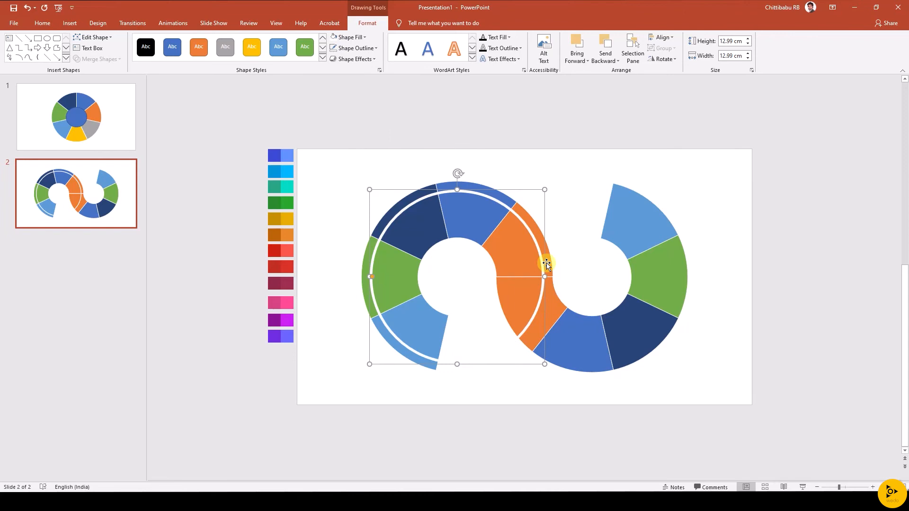
pyautogui.click(42, 23)
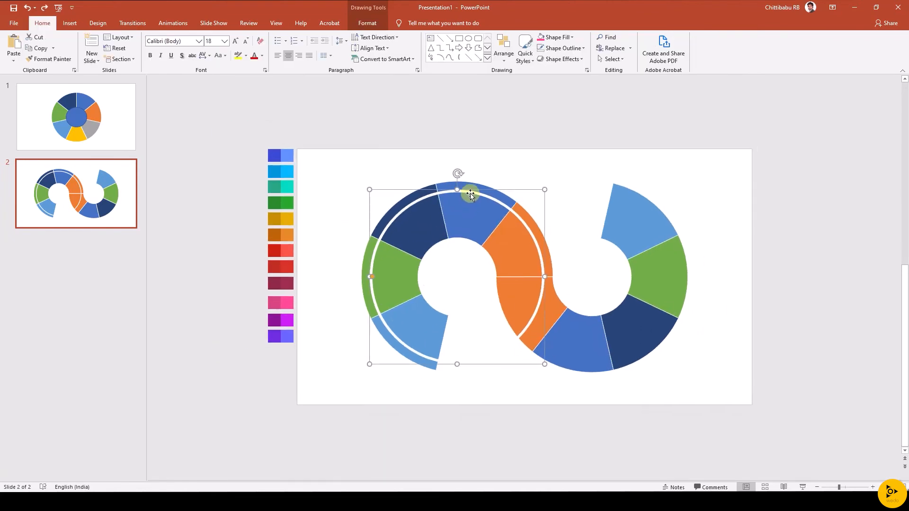
pyautogui.moveTo(470, 195); pyautogui.dragTo(641, 195)
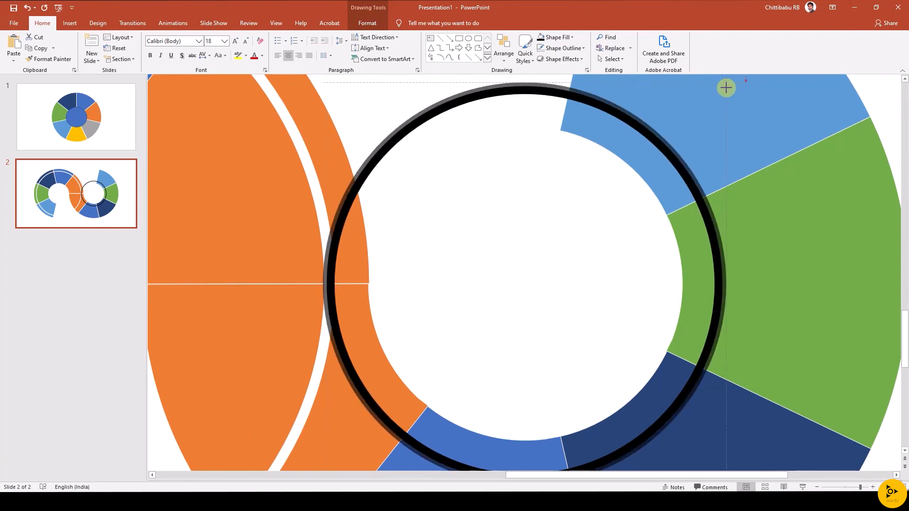
# - Resize the copied circle to fit around the right ring with a white outline
pyautogui.click(725, 88)
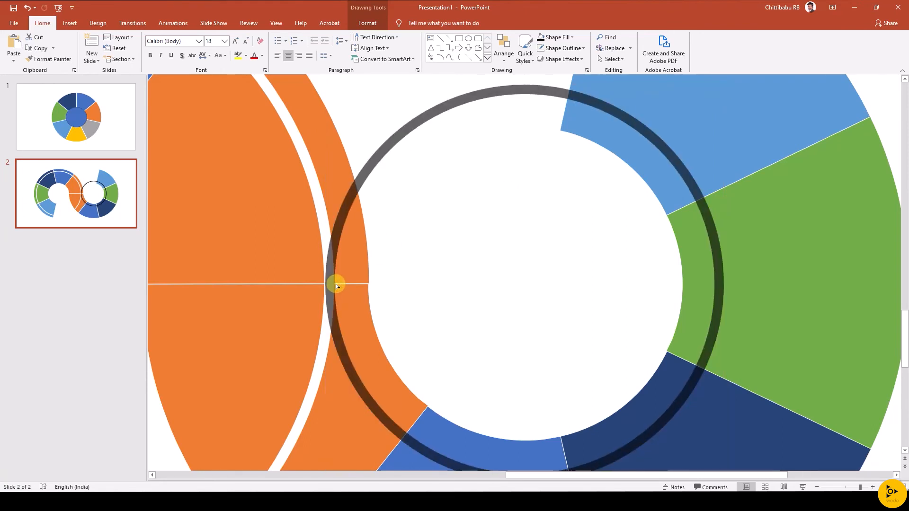
pyautogui.click(351, 284)
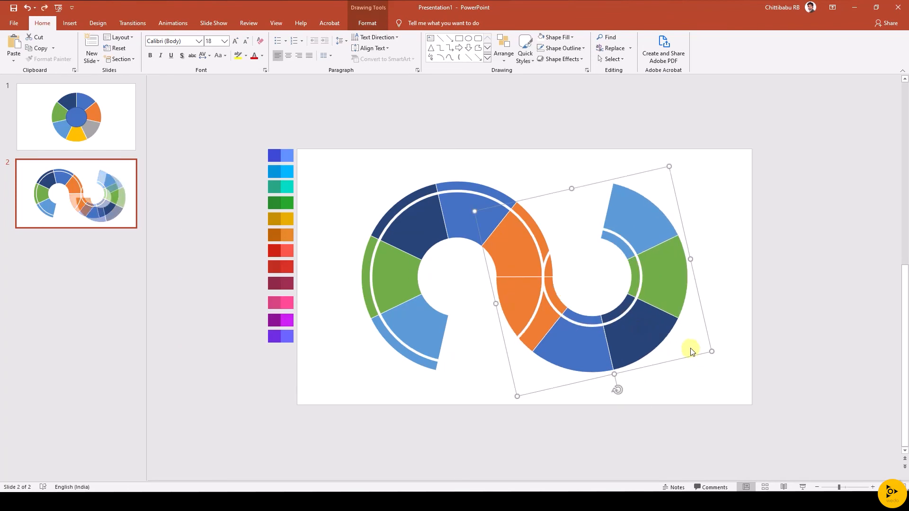
# - Fragment the right ring shapes with the circle and select the leftover inner slivers for deletion
pyautogui.moveTo(690, 351); pyautogui.dragTo(660, 415)
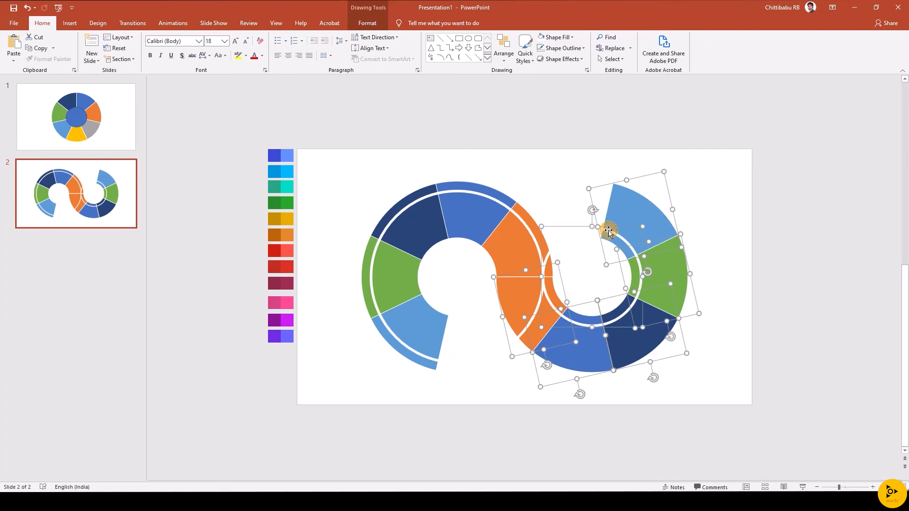
pyautogui.click(367, 24)
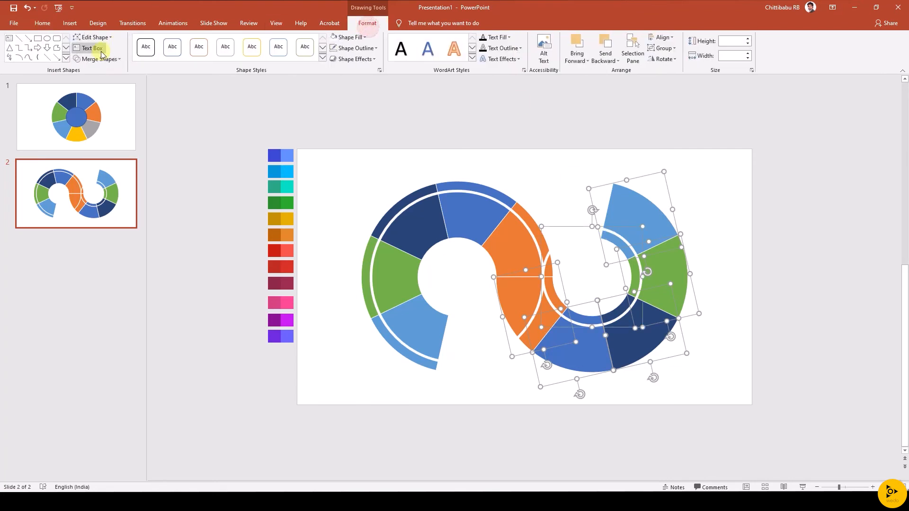
pyautogui.click(100, 59)
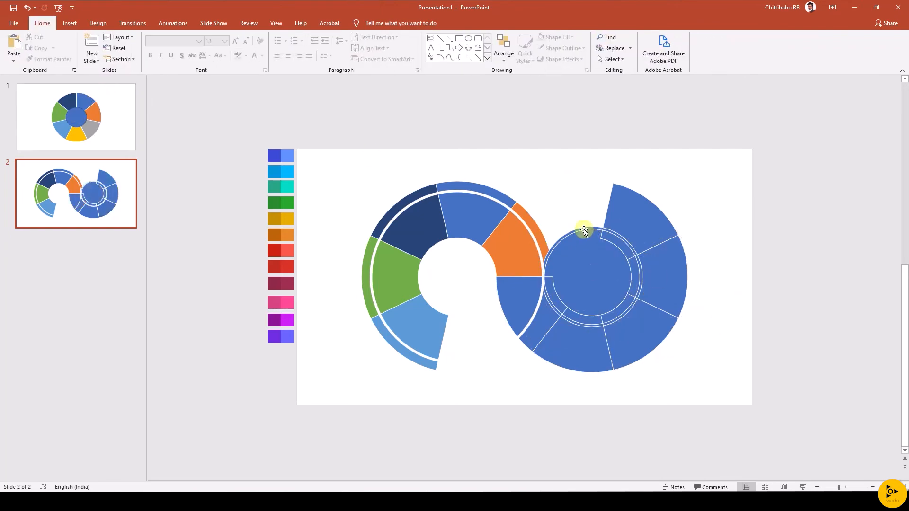
pyautogui.moveTo(594, 238)
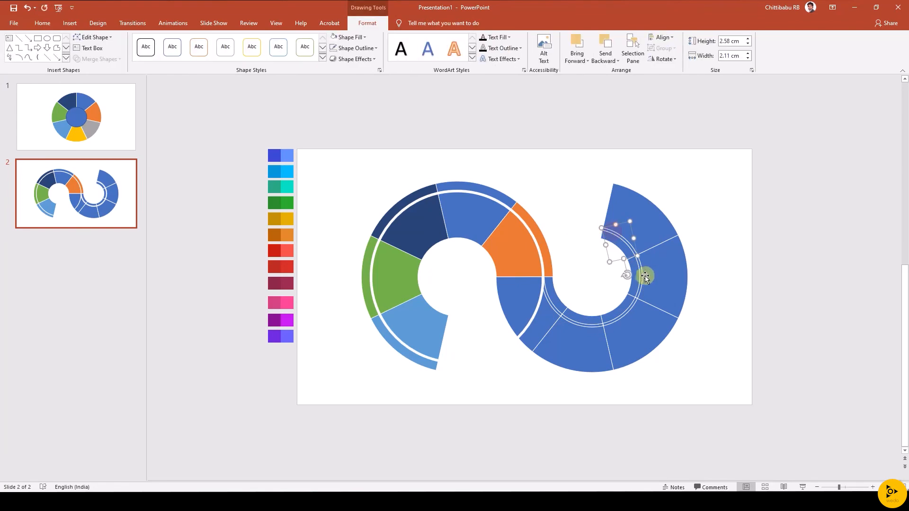
pyautogui.moveTo(646, 276); pyautogui.dragTo(627, 312)
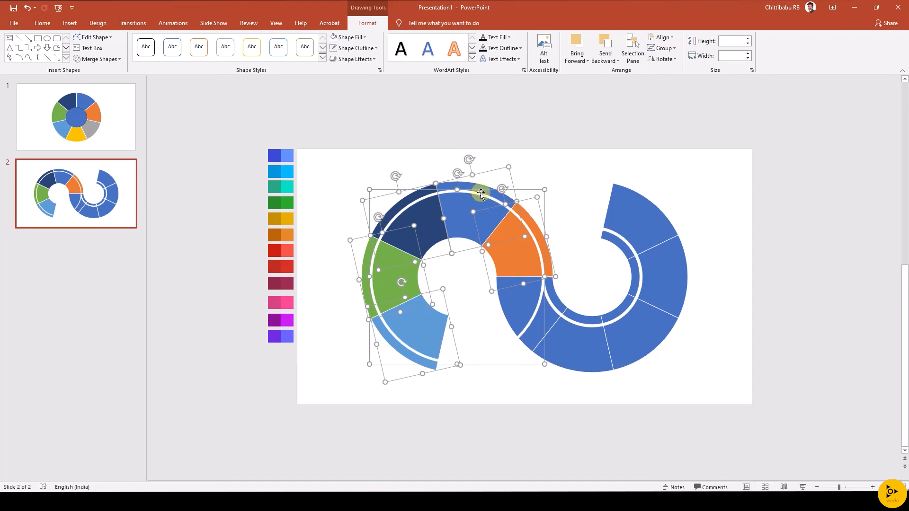
# - Fragment the left ring's shapes with the circle so it splits into an outer band with a gap
pyautogui.click(99, 59)
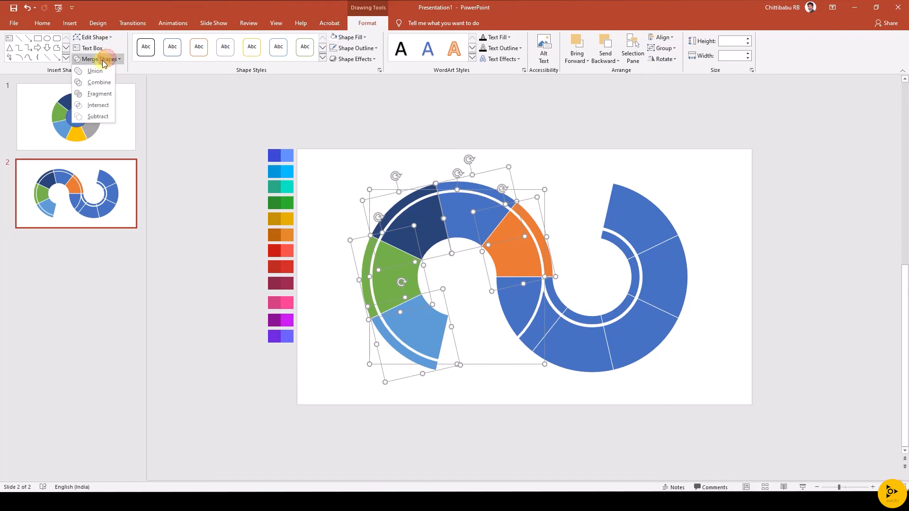
pyautogui.click(95, 70)
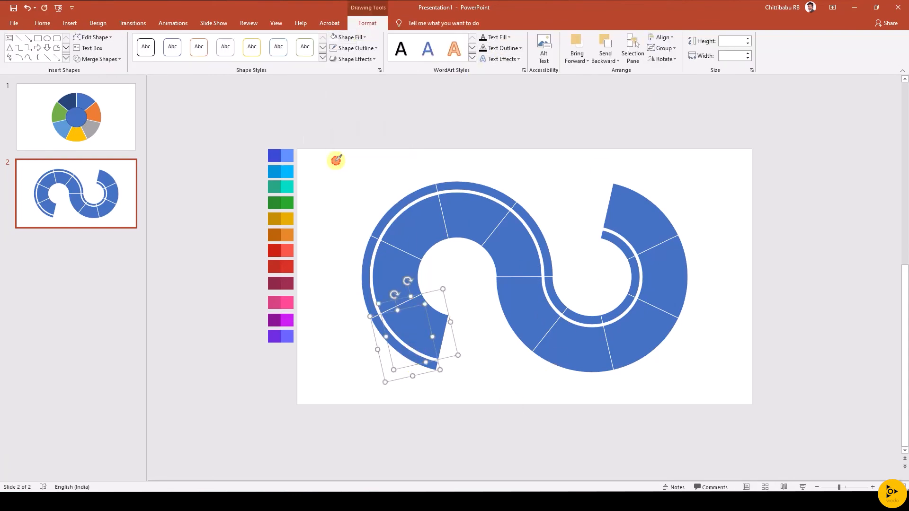
# - Fill the left ring's segments with colours picked from the swatch palette
pyautogui.click(280, 155)
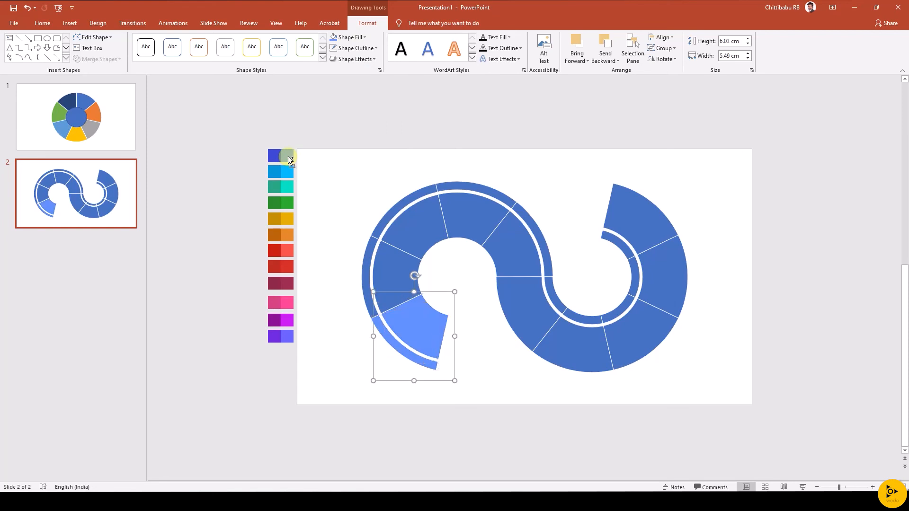
pyautogui.click(348, 37)
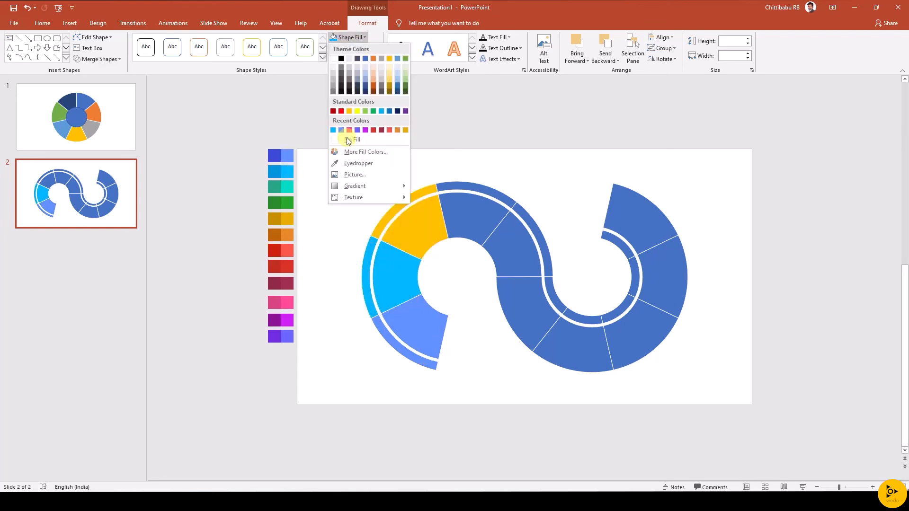
pyautogui.click(340, 130)
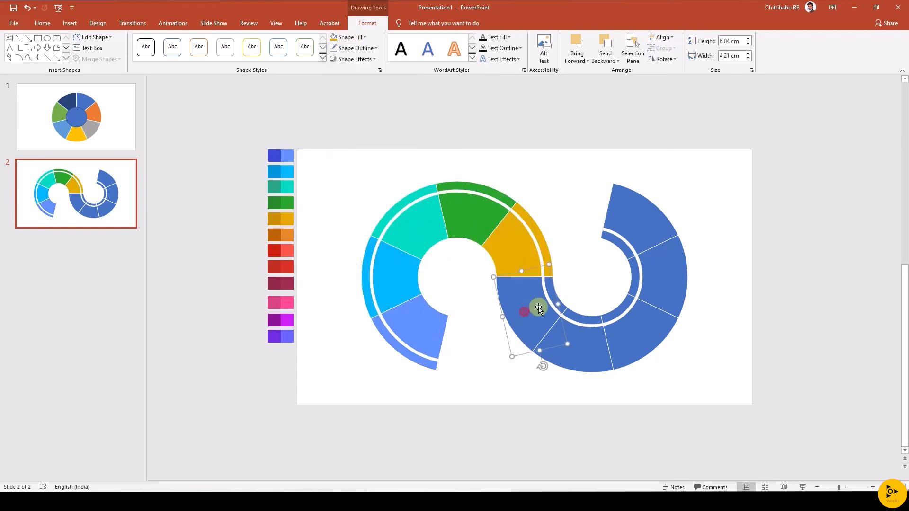
pyautogui.click(364, 37)
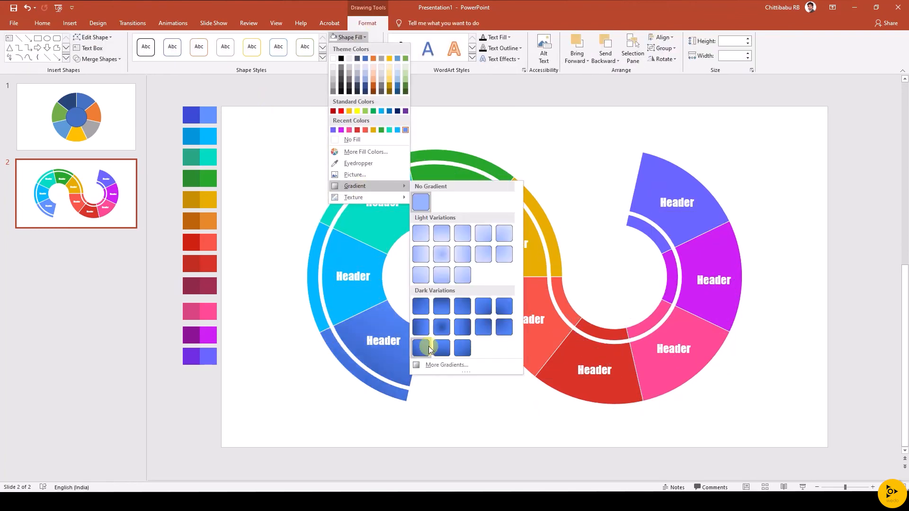
# - Apply a Dark Variation gradient fill to the selected and purple ring segments
pyautogui.click(420, 348)
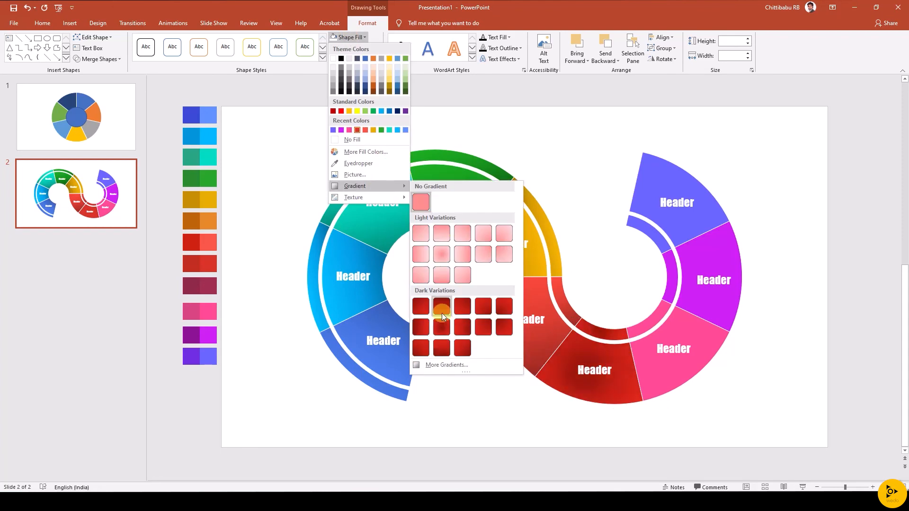
pyautogui.moveTo(440, 307)
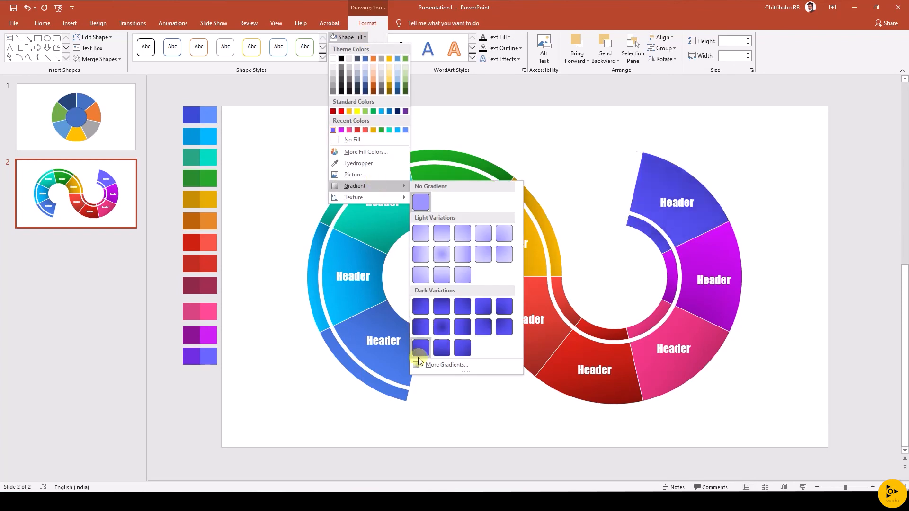
pyautogui.click(421, 348)
pyautogui.write('1')
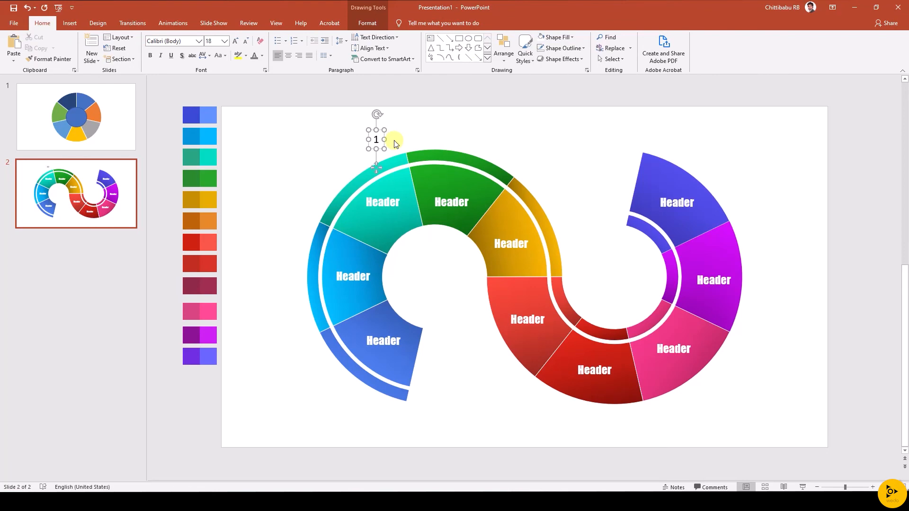
# - Label the left ring's centre with a text box reading 'Phase 1'
pyautogui.write('Phase 1')
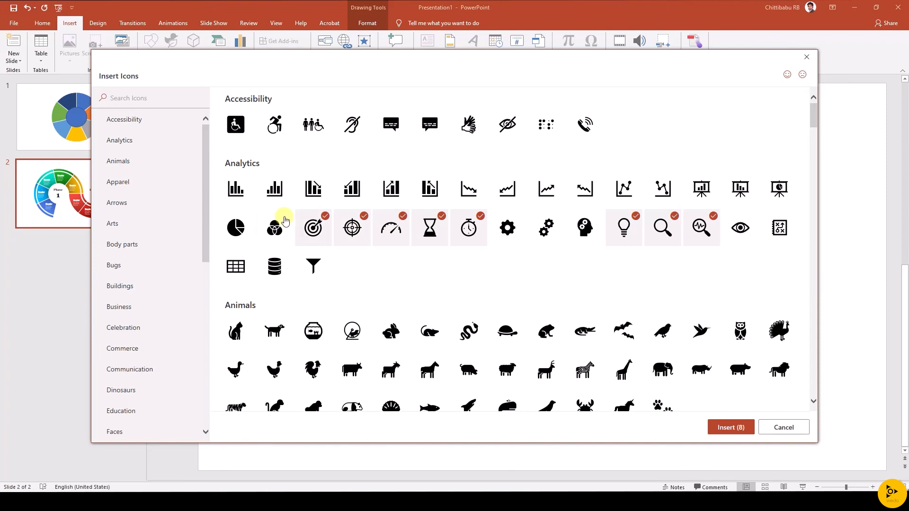
# - Insert the eight chosen icons onto the slide for the ring segments
pyautogui.click(730, 427)
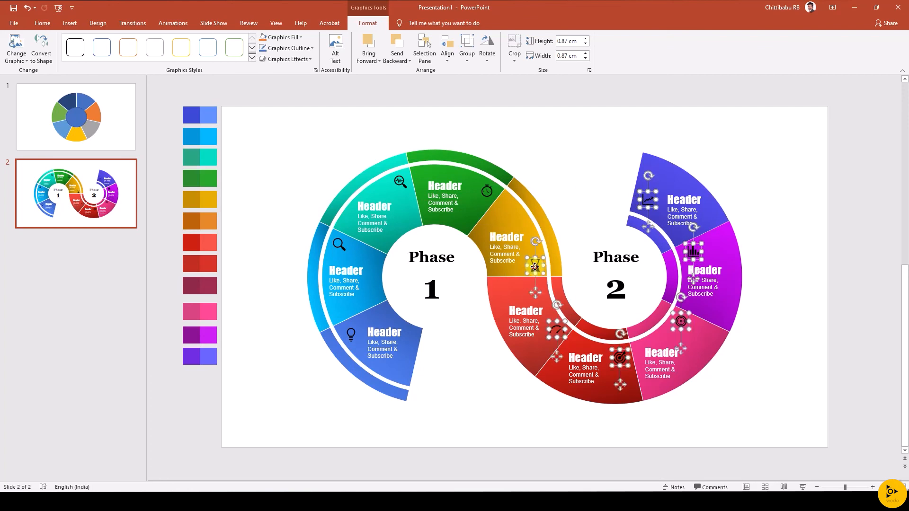
pyautogui.click(69, 23)
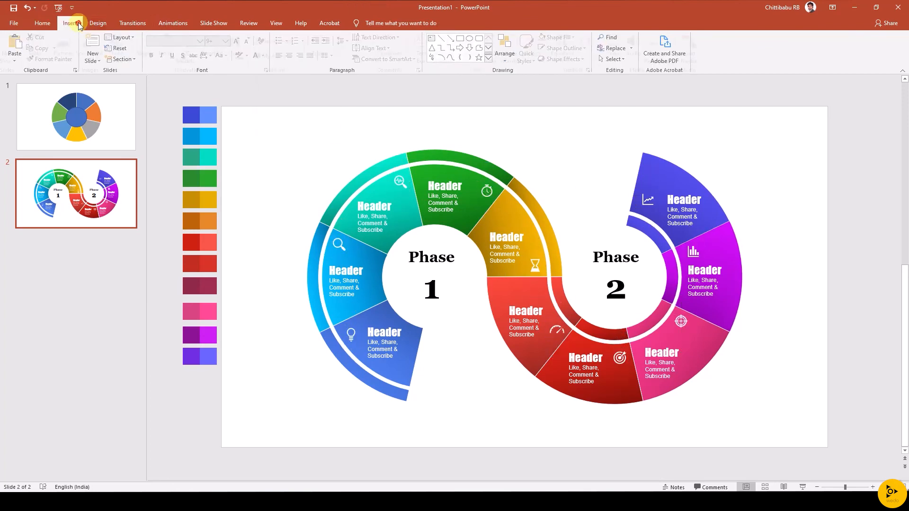
# - Add ovals over both ring centres, send them behind the Phase labels, and fill them white
pyautogui.click(69, 23)
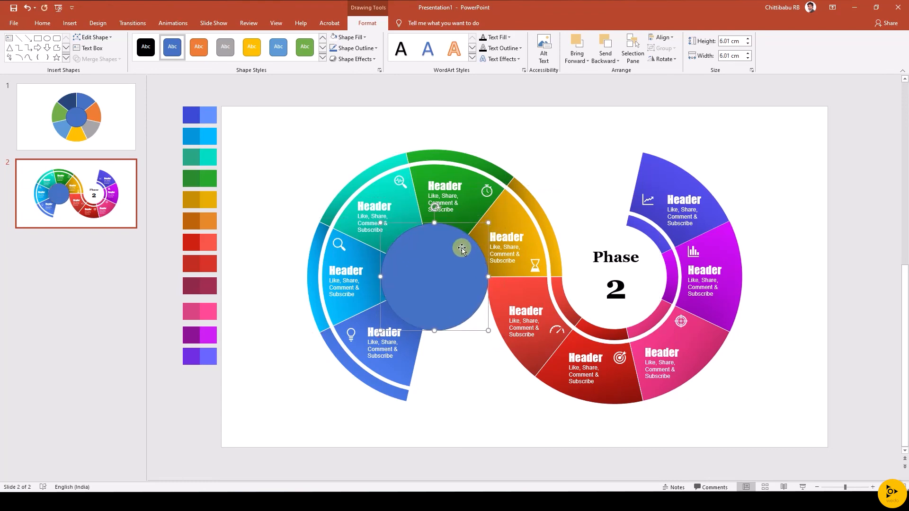
pyautogui.moveTo(443, 270)
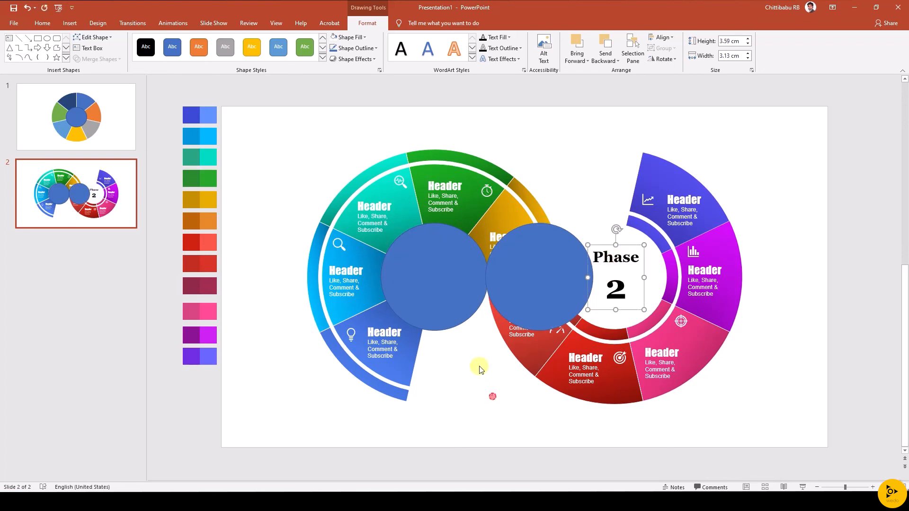
pyautogui.click(605, 48)
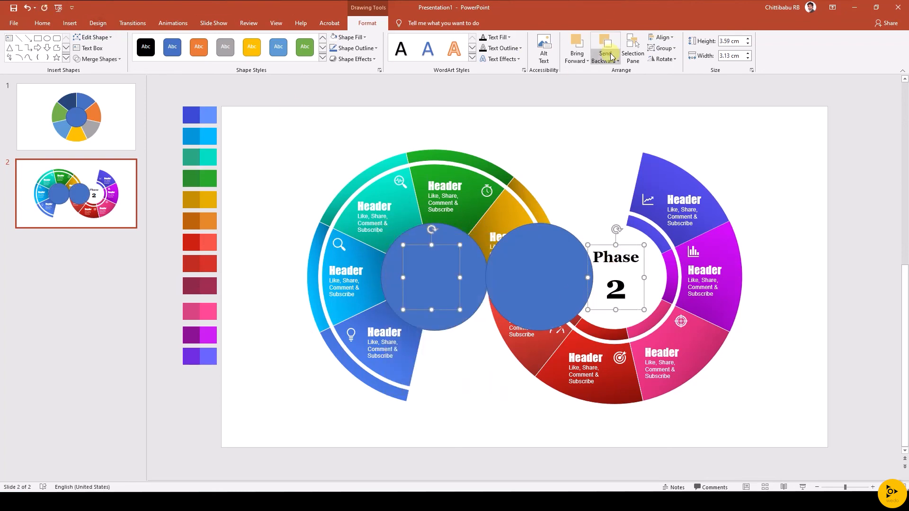
pyautogui.click(605, 48)
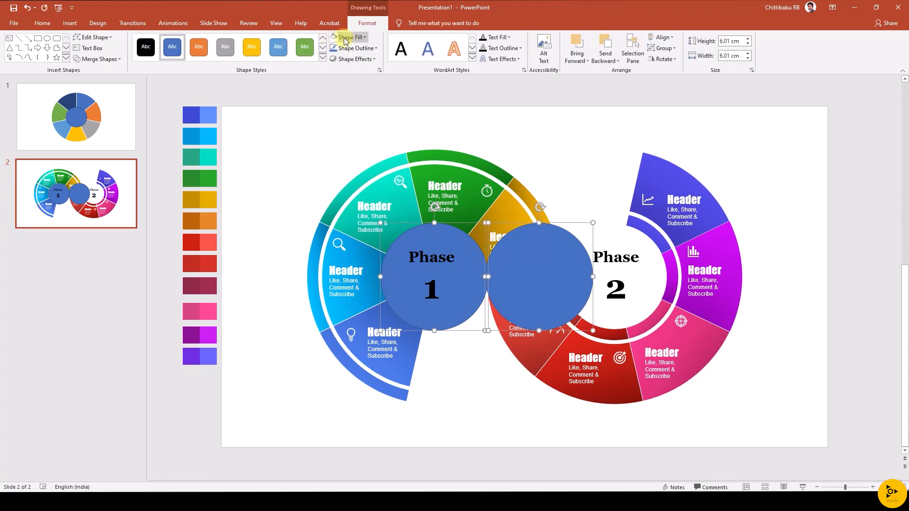
pyautogui.click(354, 59)
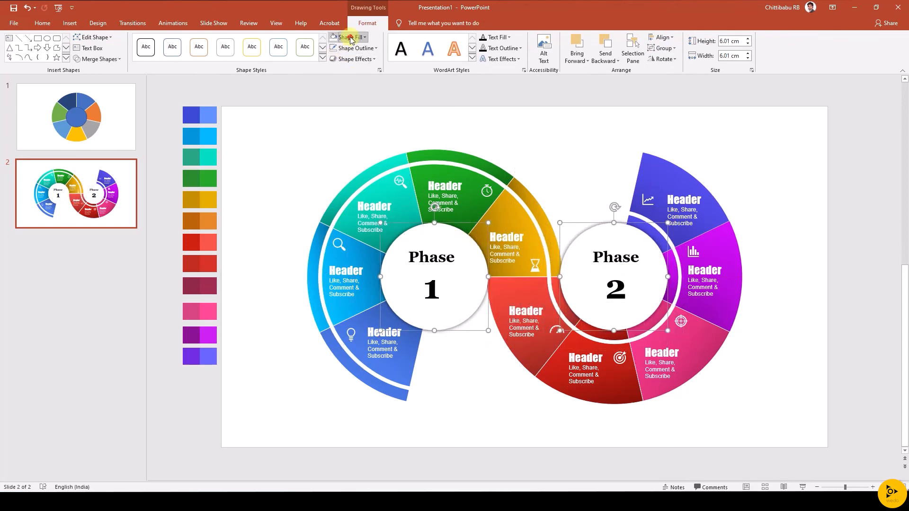
# - Give both centre circles a light white-to-grey gradient variation fill
pyautogui.click(347, 37)
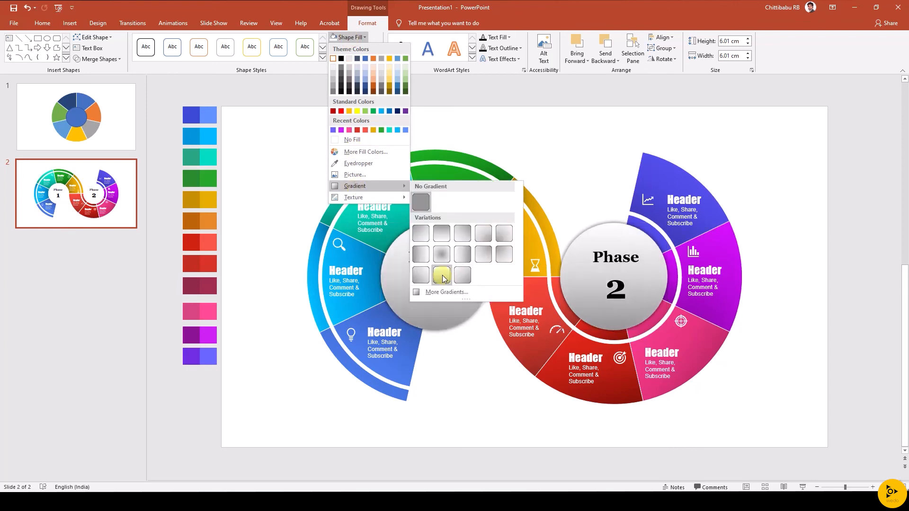
pyautogui.click(441, 274)
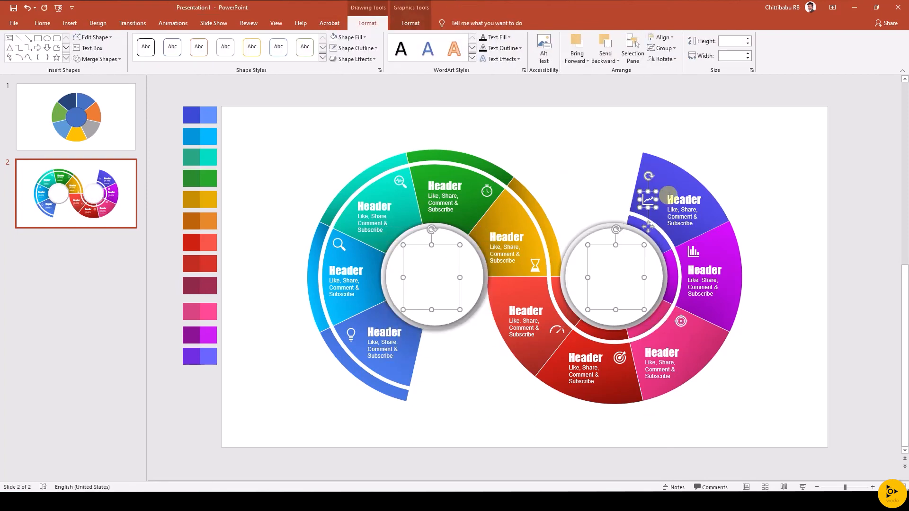
pyautogui.click(576, 48)
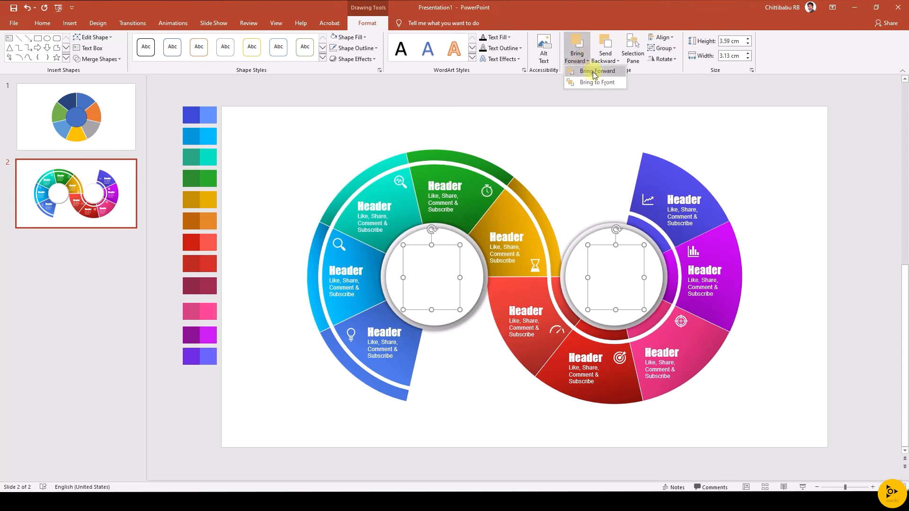